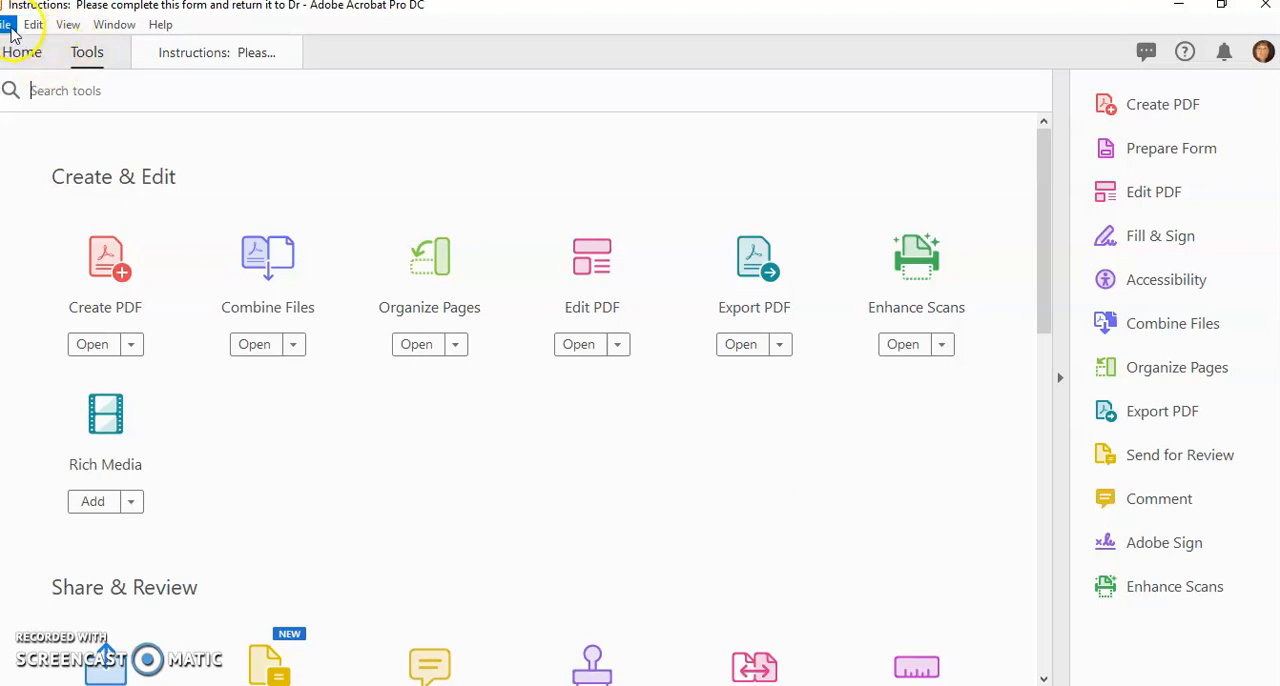
# Start Create Form and load the WordDoctoForm Word document as the source file.
pyautogui.click(8, 24)
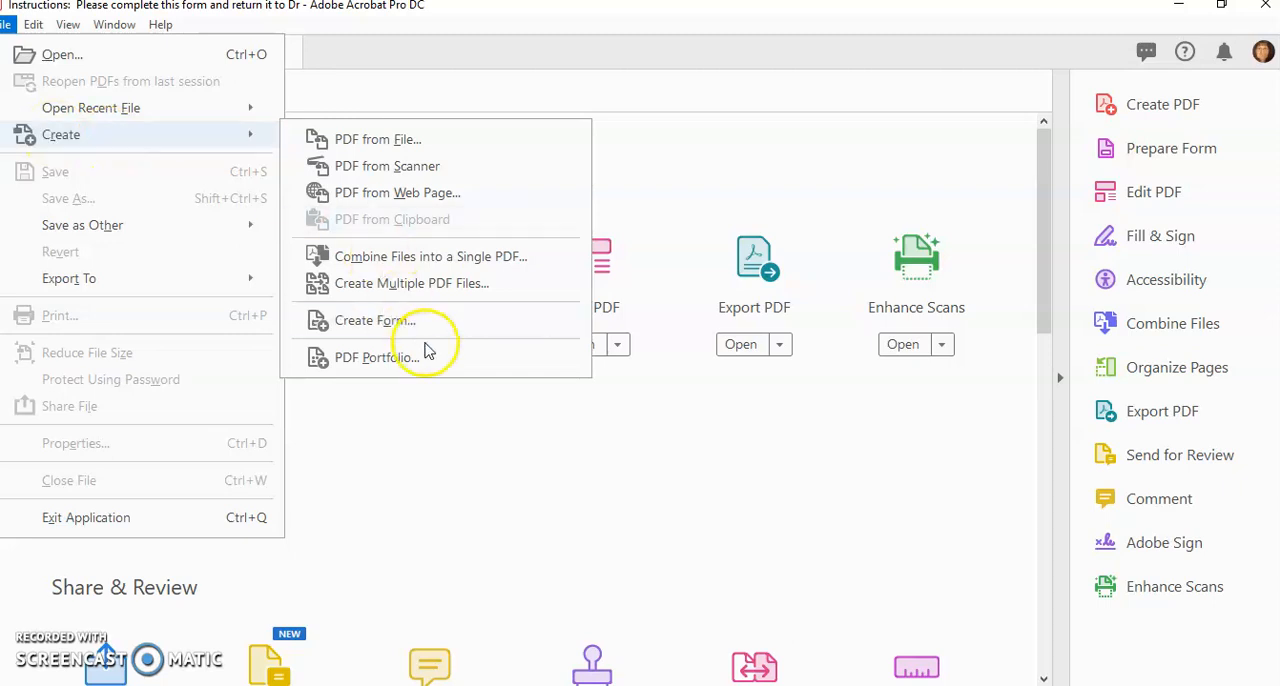
pyautogui.click(376, 320)
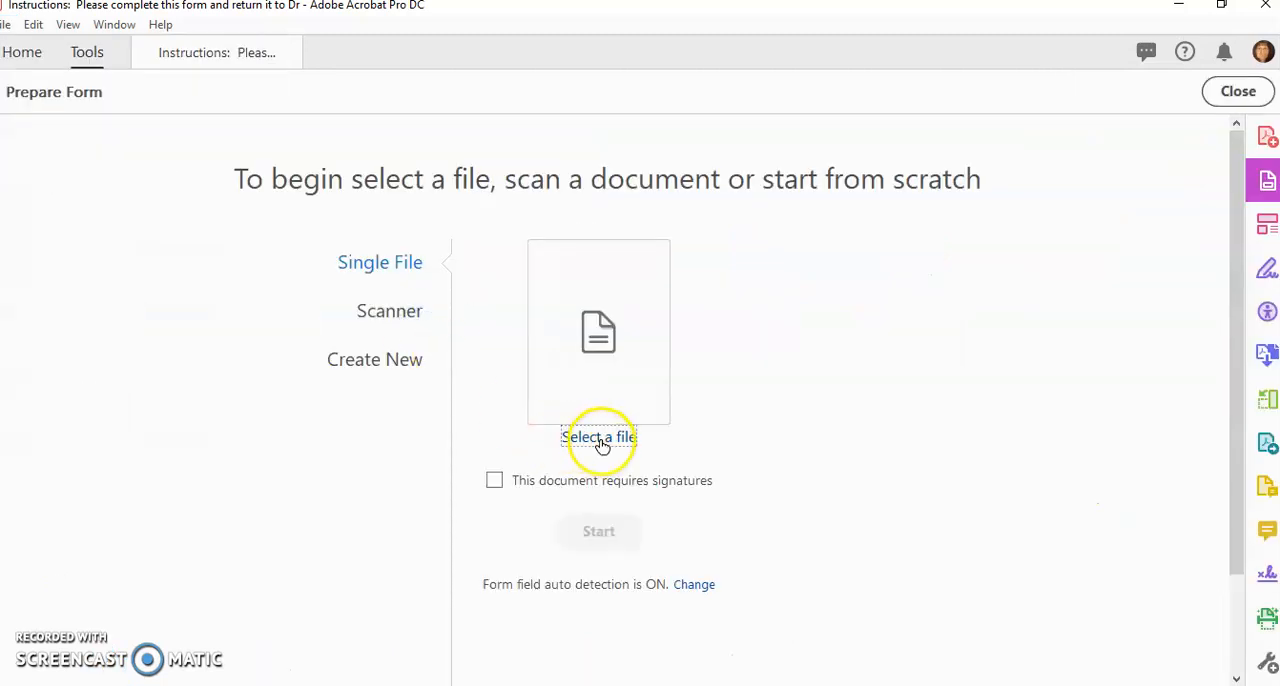
pyautogui.click(600, 438)
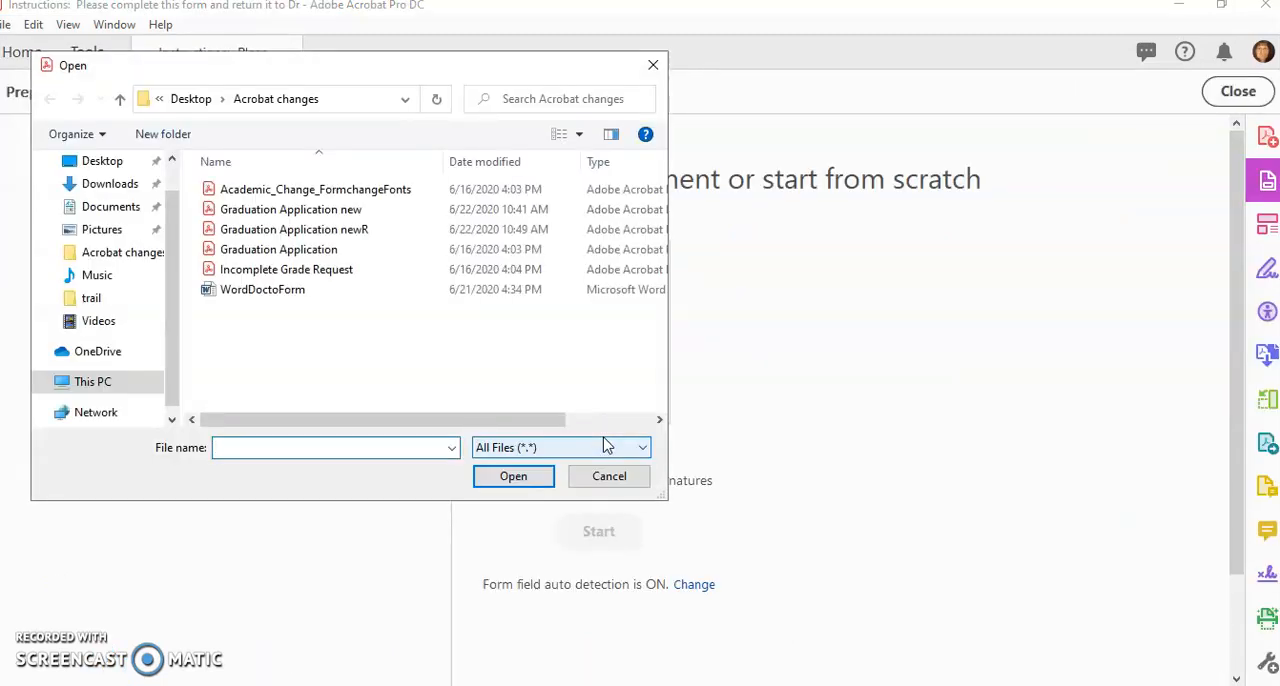
pyautogui.click(262, 288)
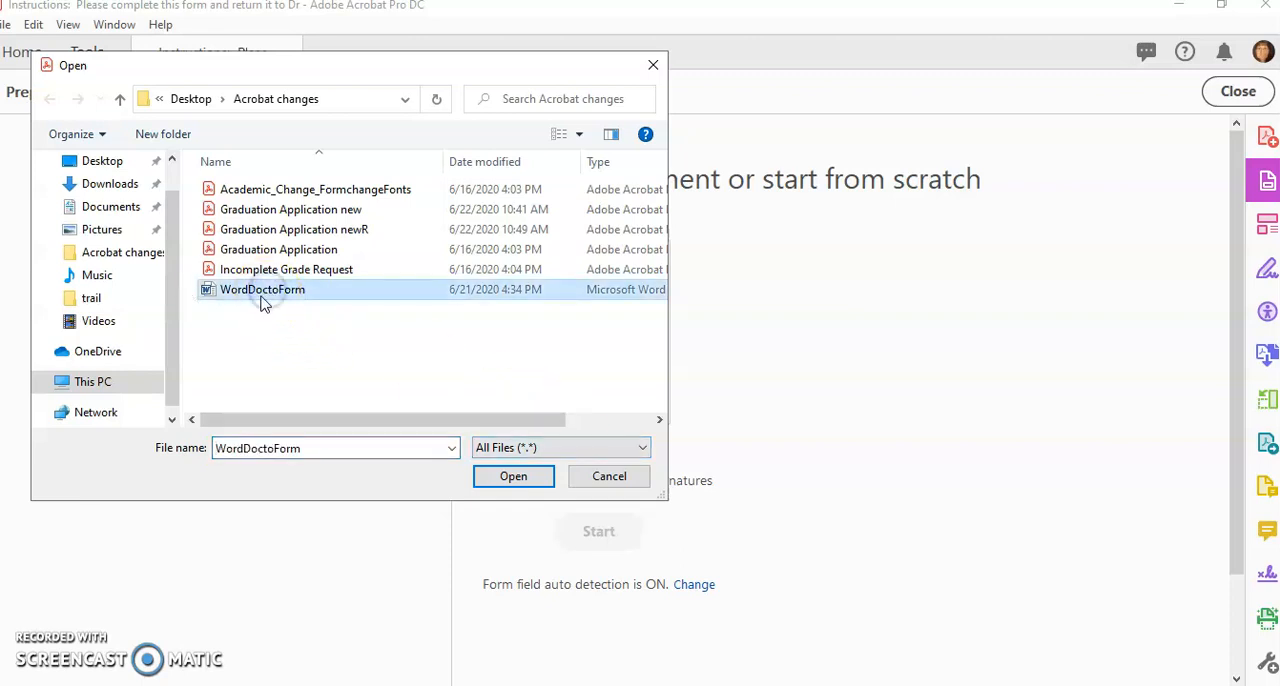
pyautogui.click(512, 476)
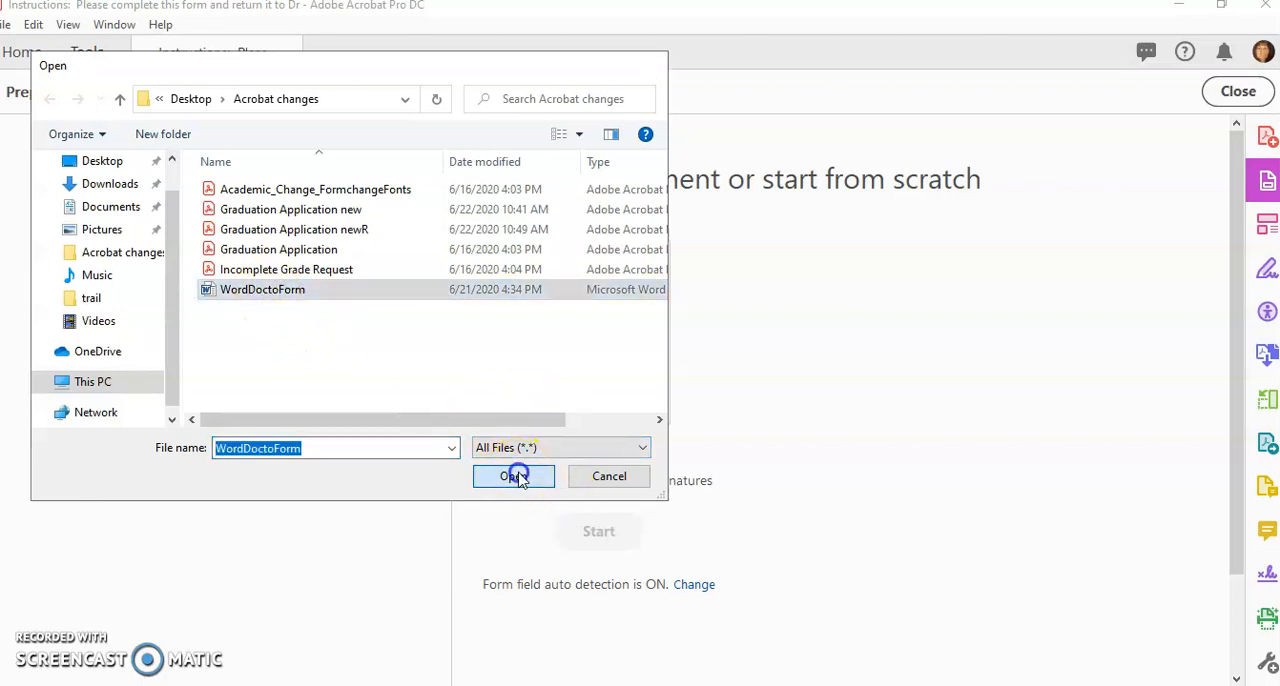
pyautogui.click(512, 476)
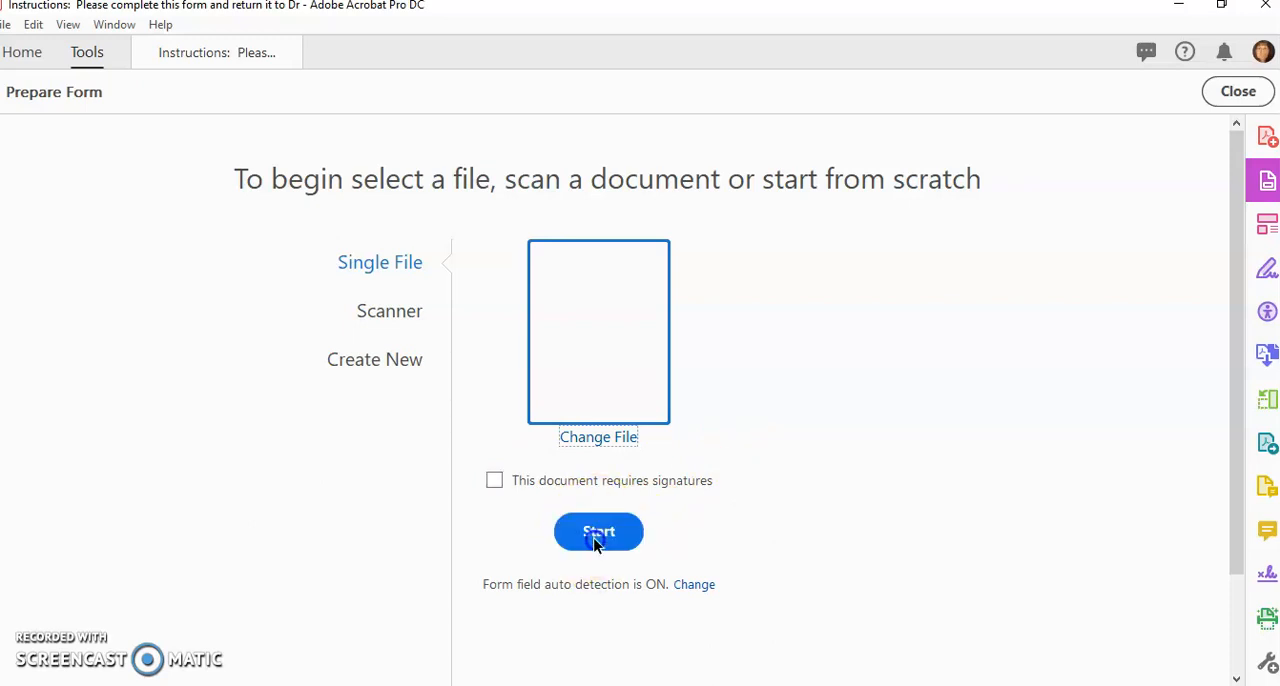
# Convert the document to WordDoctoForm.pdf with auto-detected fields and reopen Prepare Form.
pyautogui.click(598, 532)
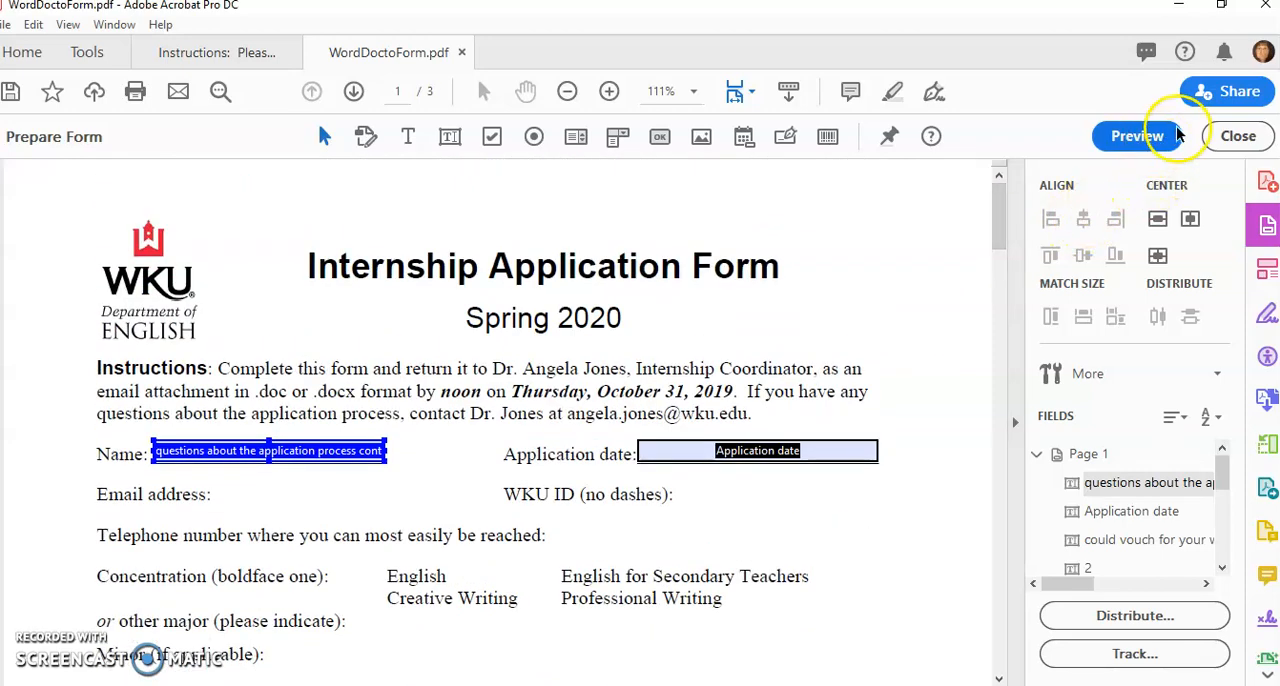
pyautogui.moveTo(492, 136)
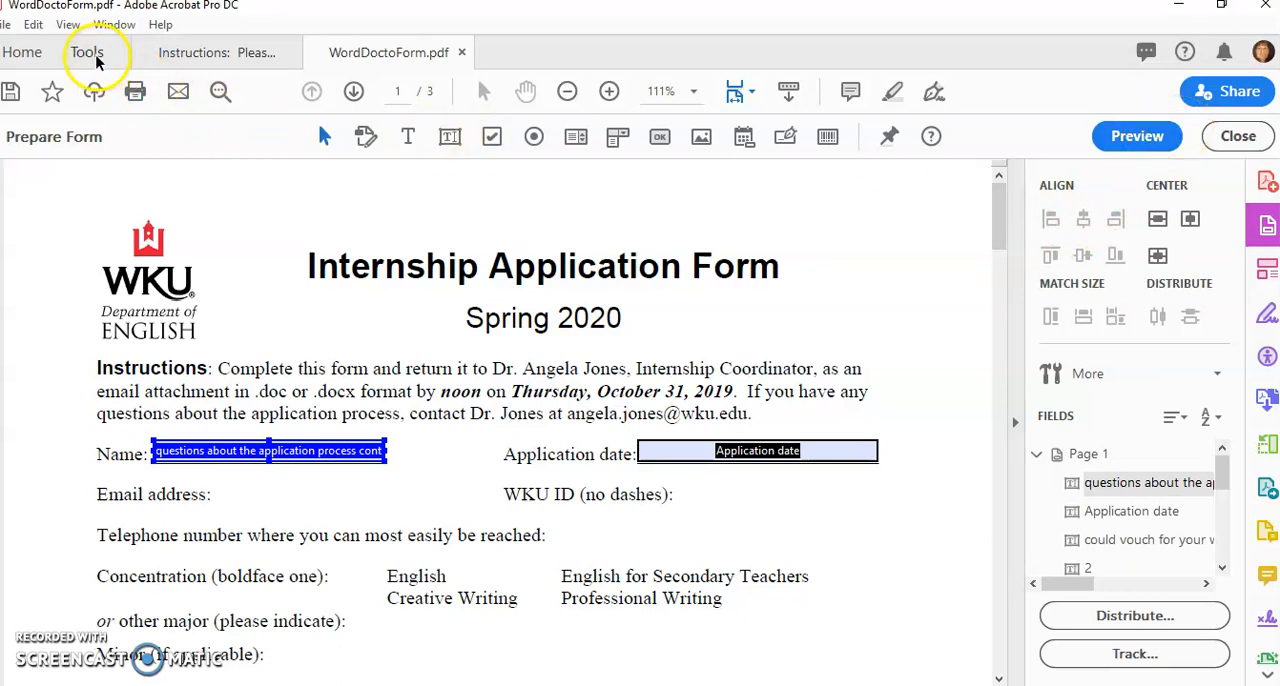
pyautogui.moveTo(1268, 226)
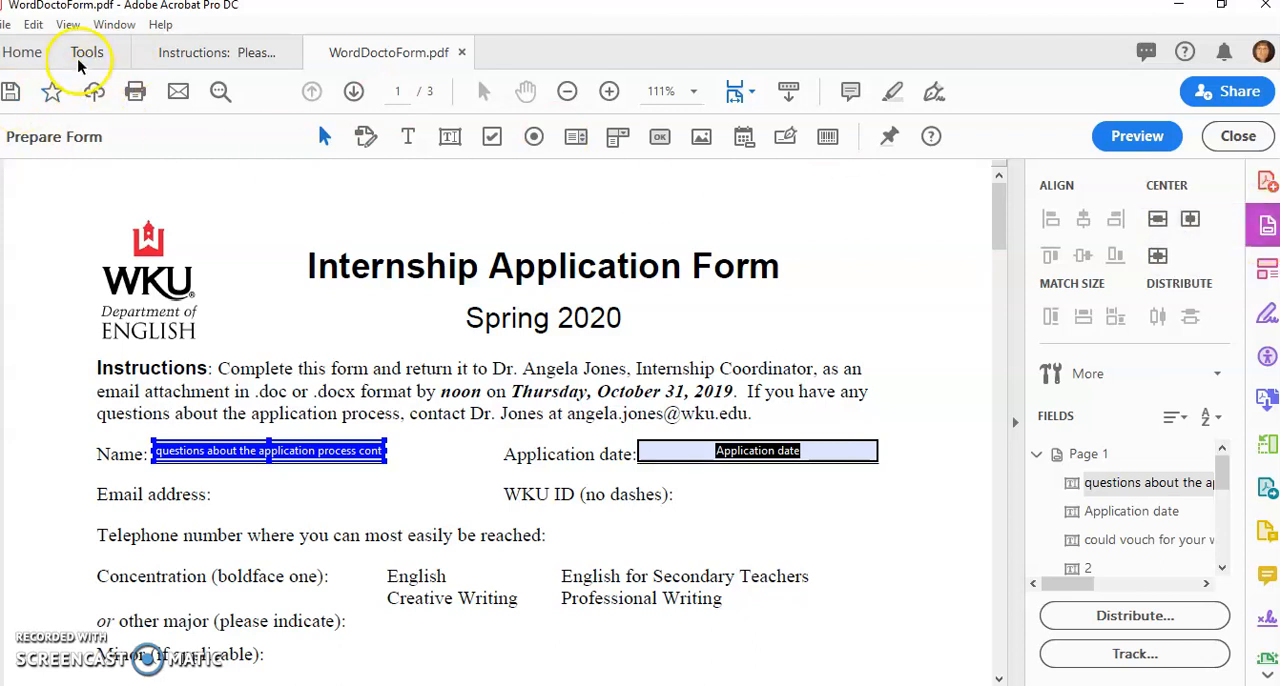
pyautogui.click(86, 52)
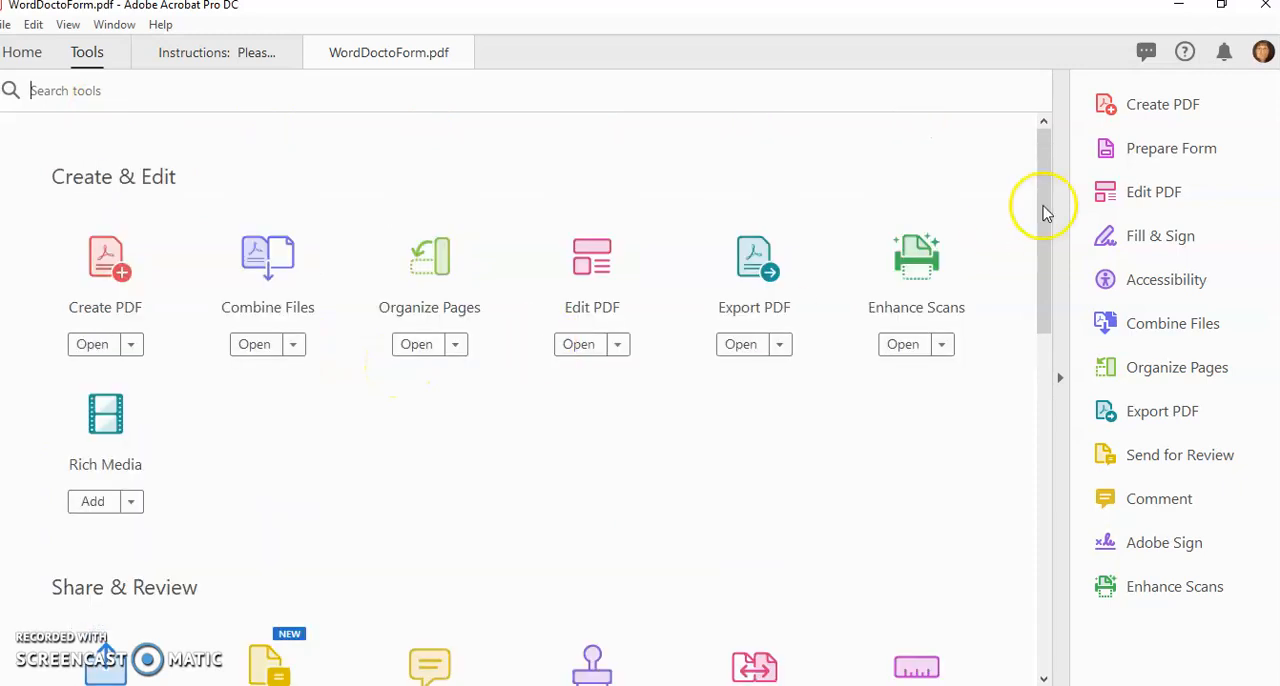
pyautogui.click(1170, 148)
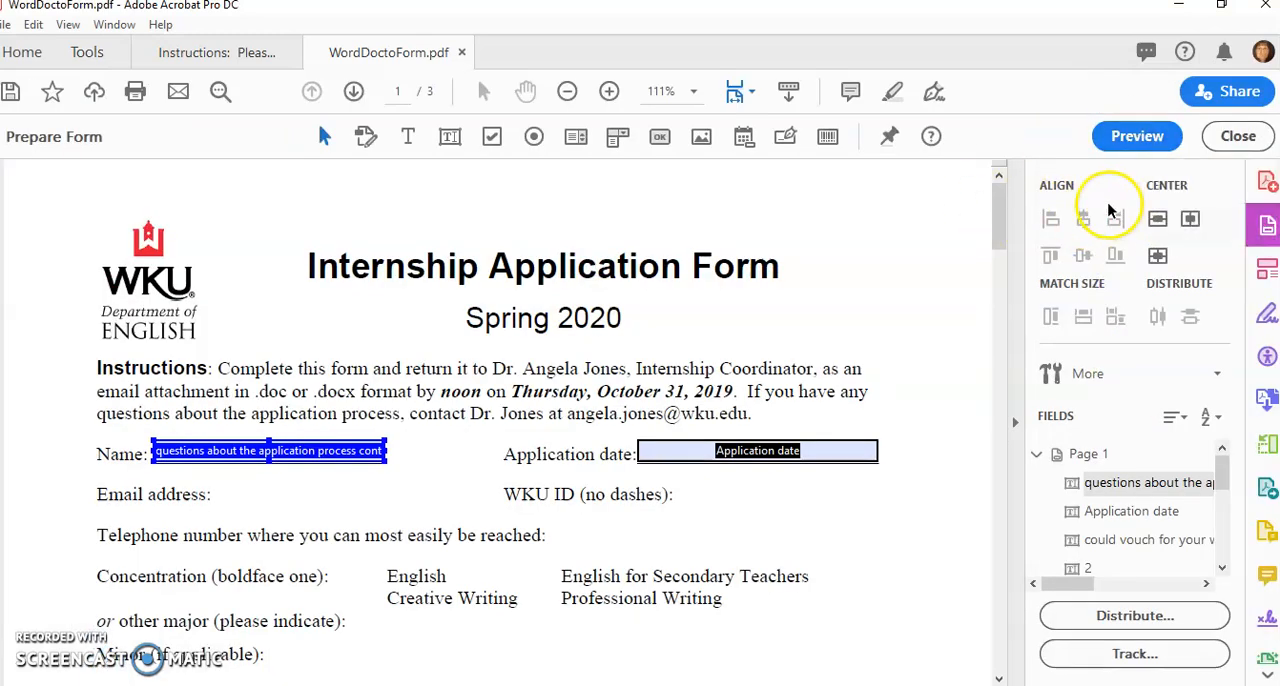
pyautogui.moveTo(956, 140)
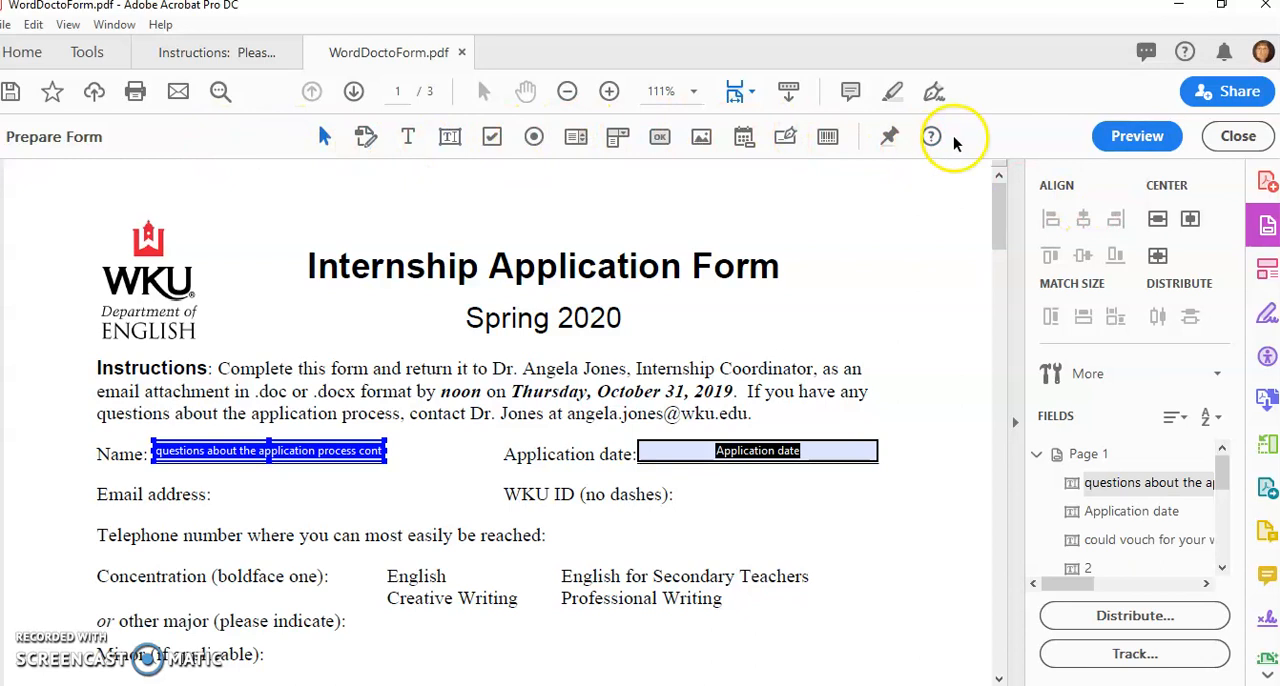
pyautogui.moveTo(456, 352)
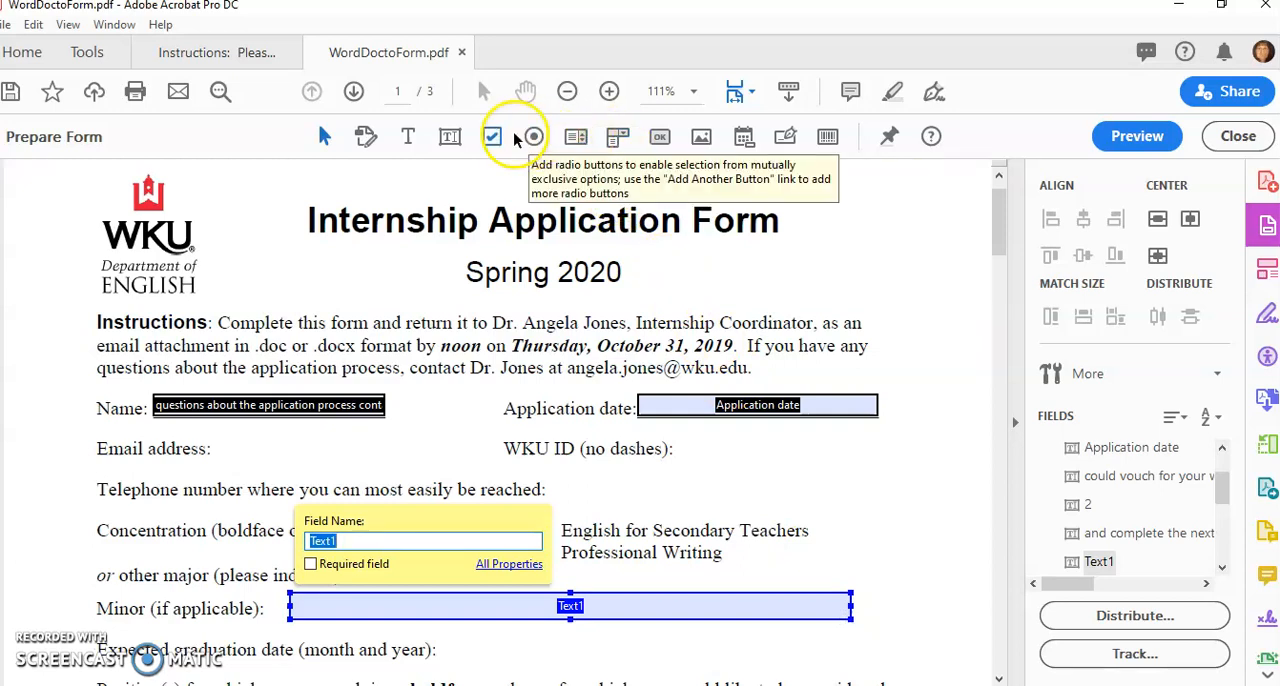
pyautogui.moveTo(992, 220)
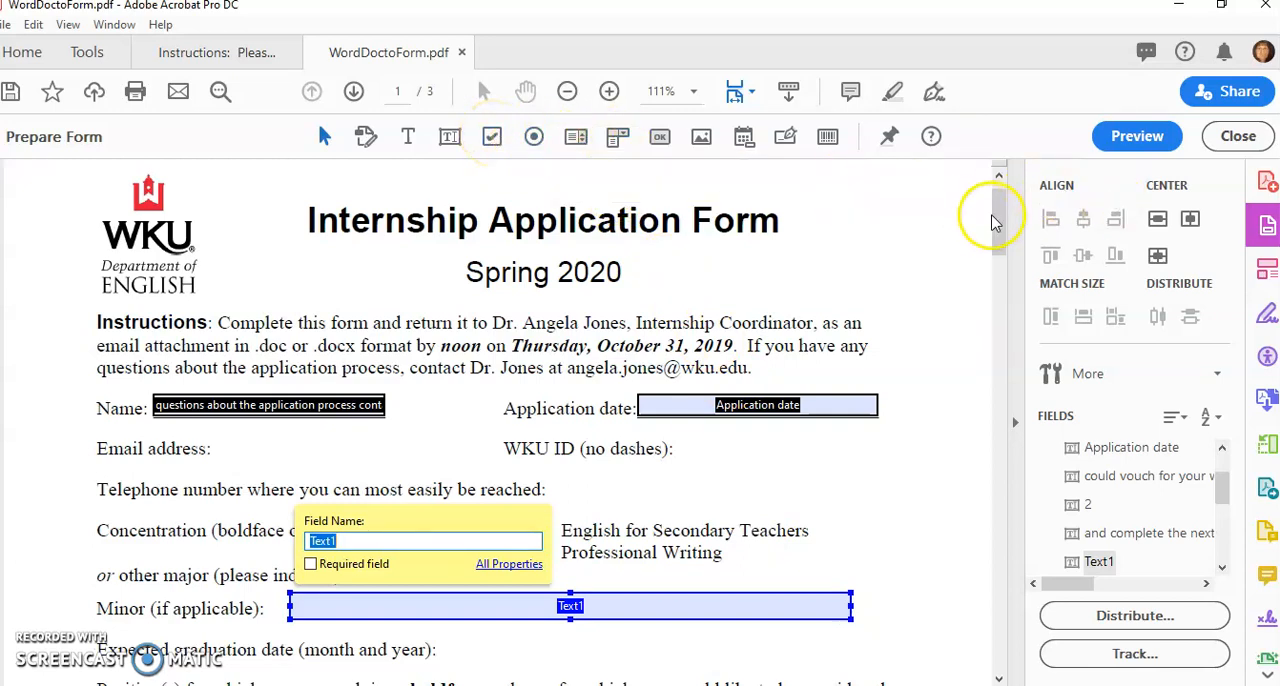
# Place the Text1, Check Box2 and Text3 fields on the Minor line and positions list.
pyautogui.scroll(-3)
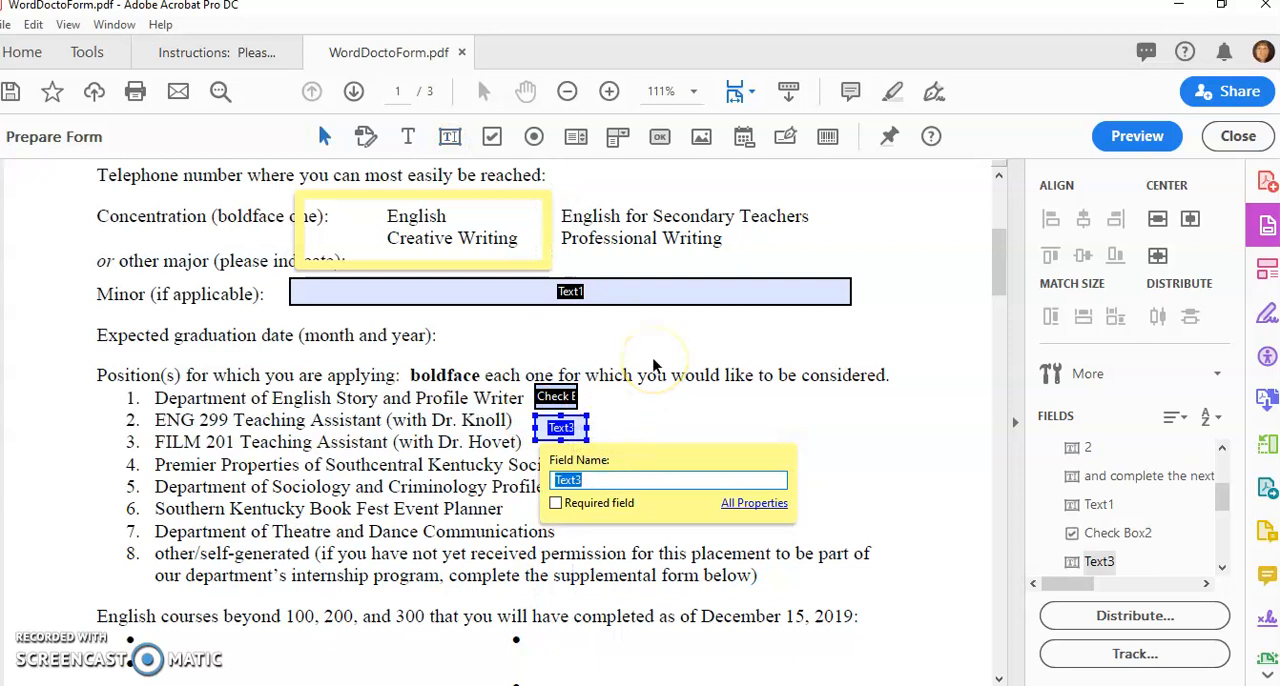
pyautogui.moveTo(1092, 420)
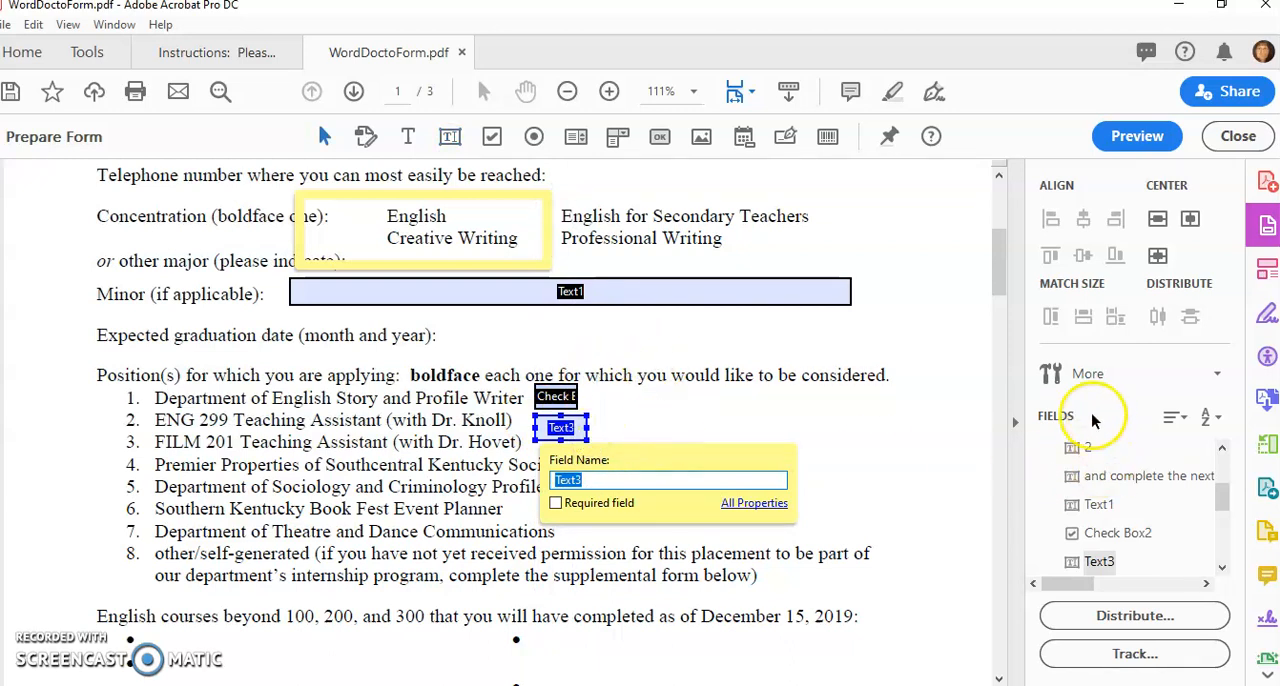
pyautogui.moveTo(1044, 198)
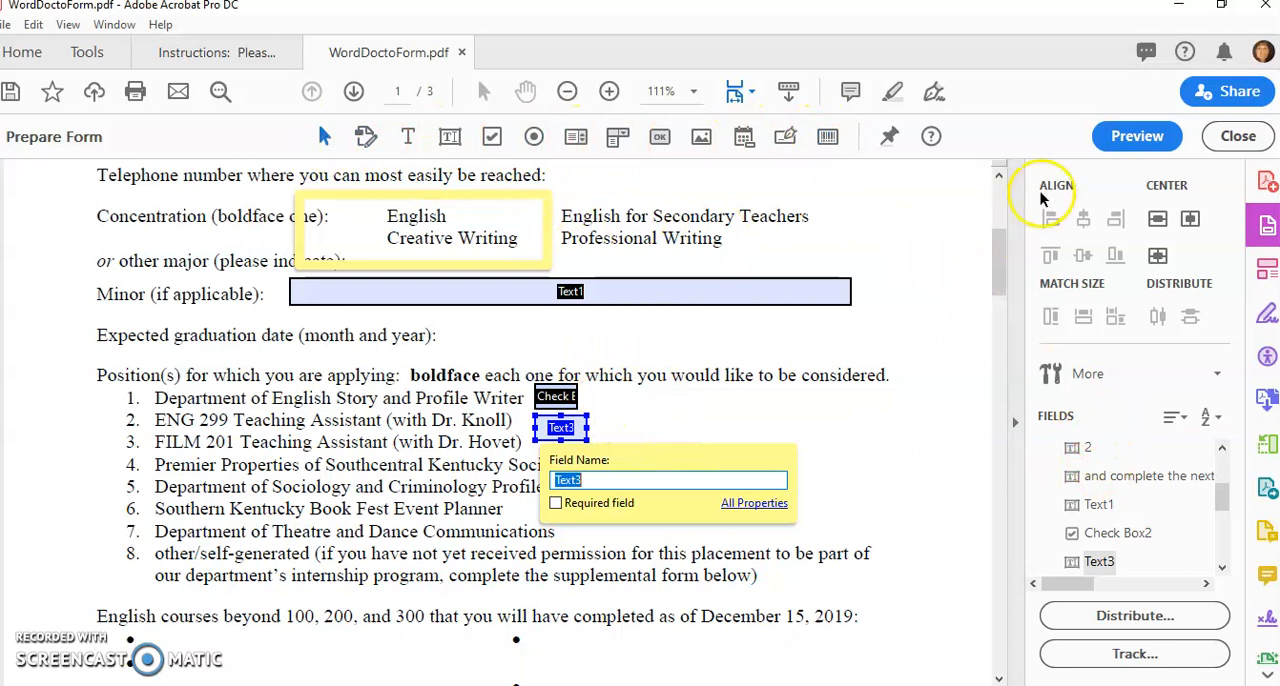
pyautogui.moveTo(1076, 338)
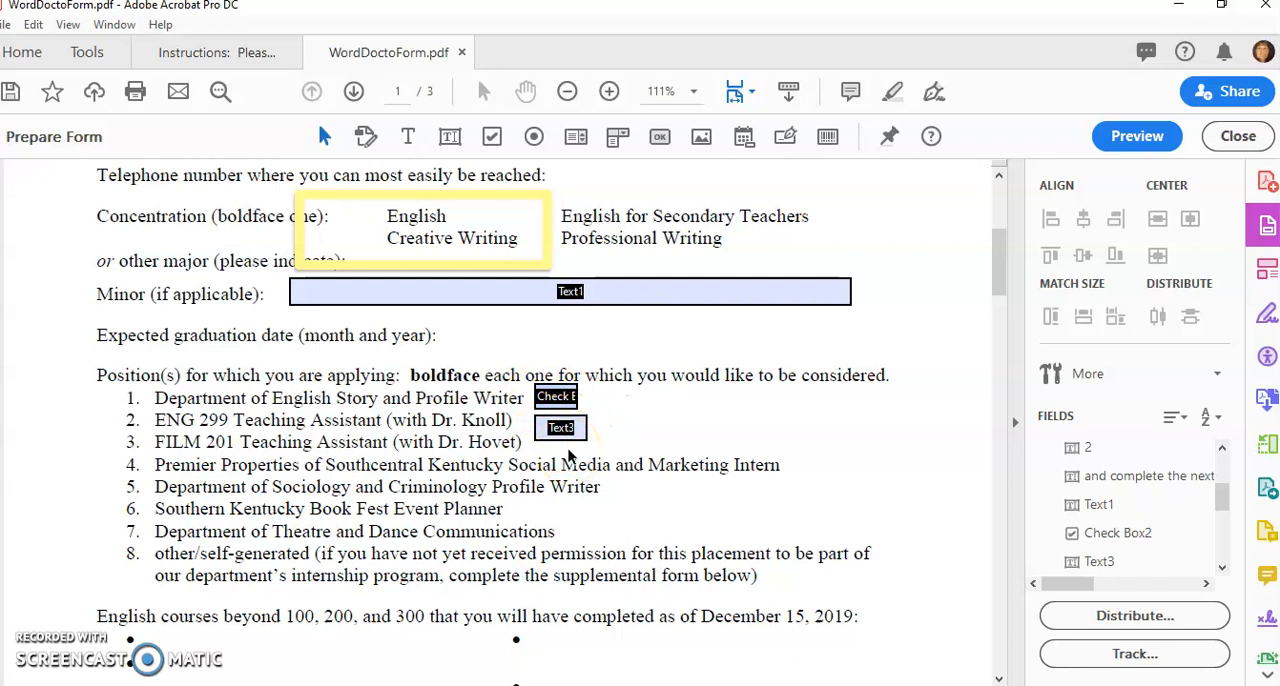
pyautogui.click(556, 396)
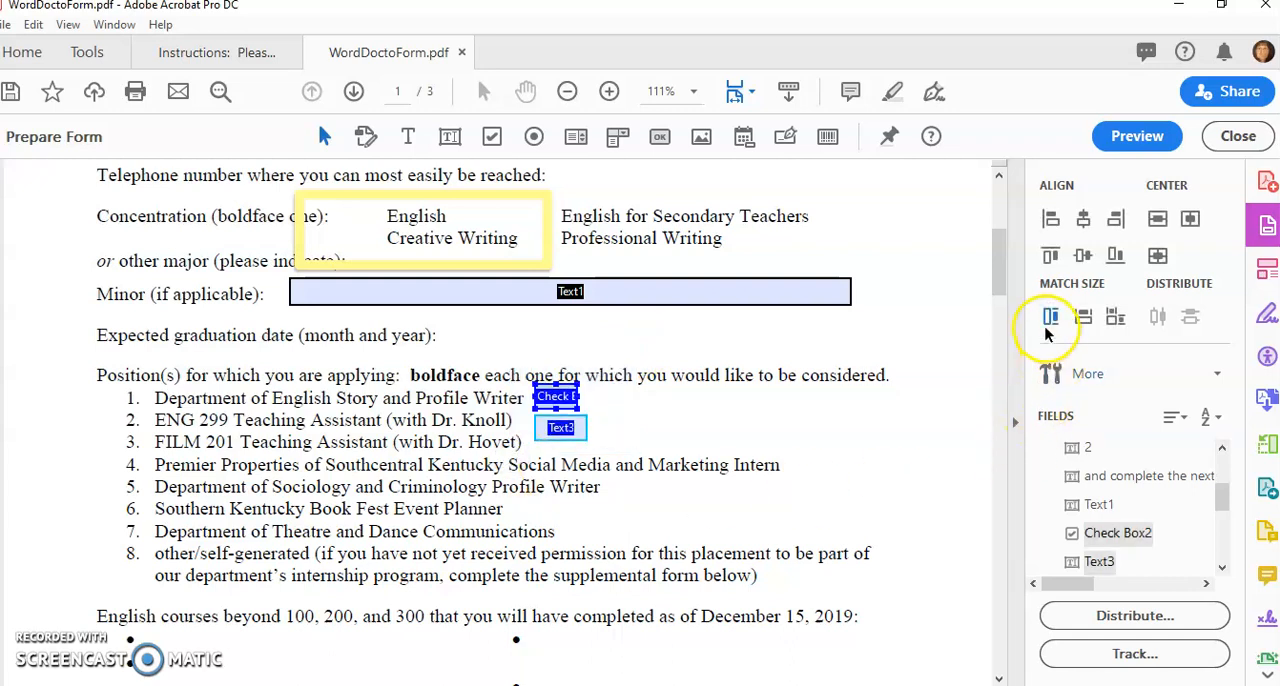
pyautogui.moveTo(1050, 316)
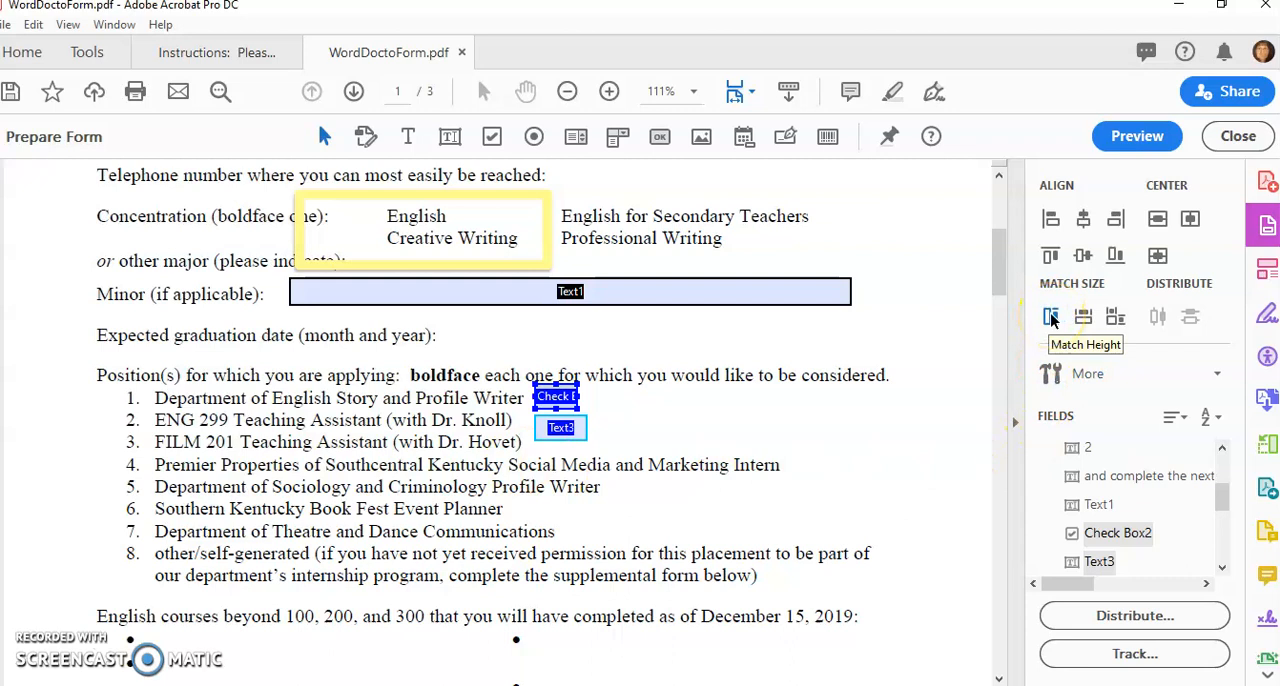
# Match the height of Check1 and Text3 and draw a dropdown beside item 7.
pyautogui.click(1050, 316)
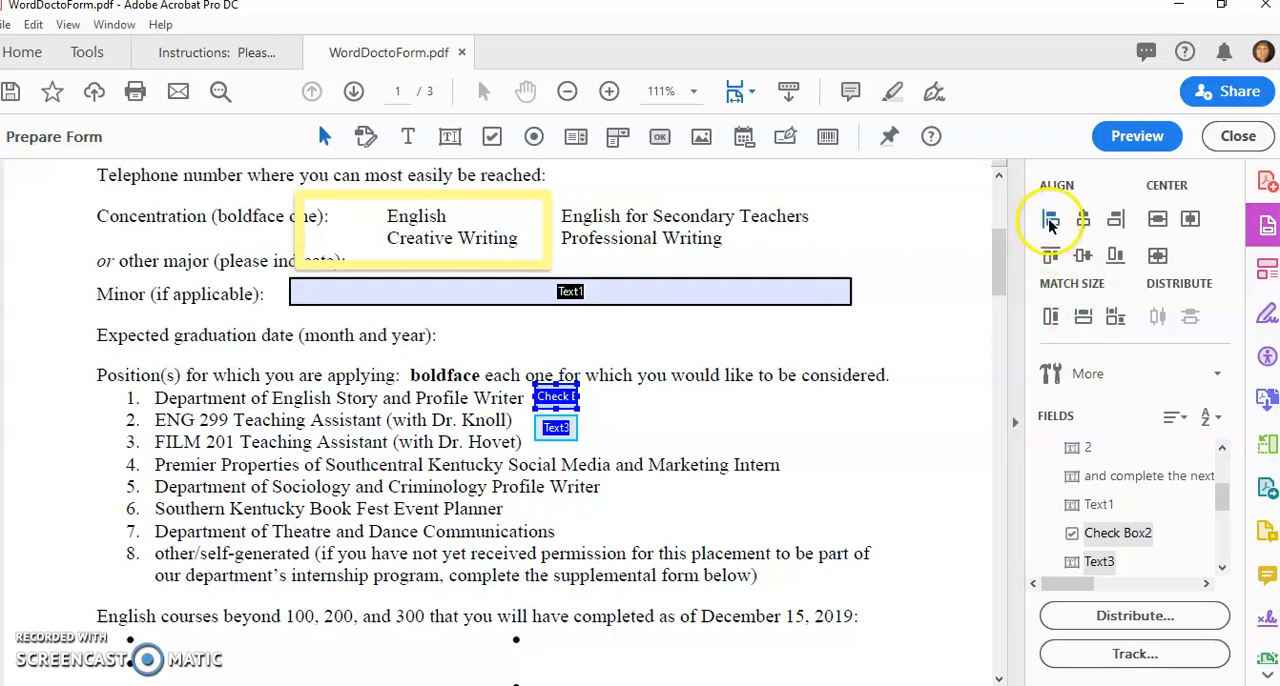
pyautogui.moveTo(1020, 240)
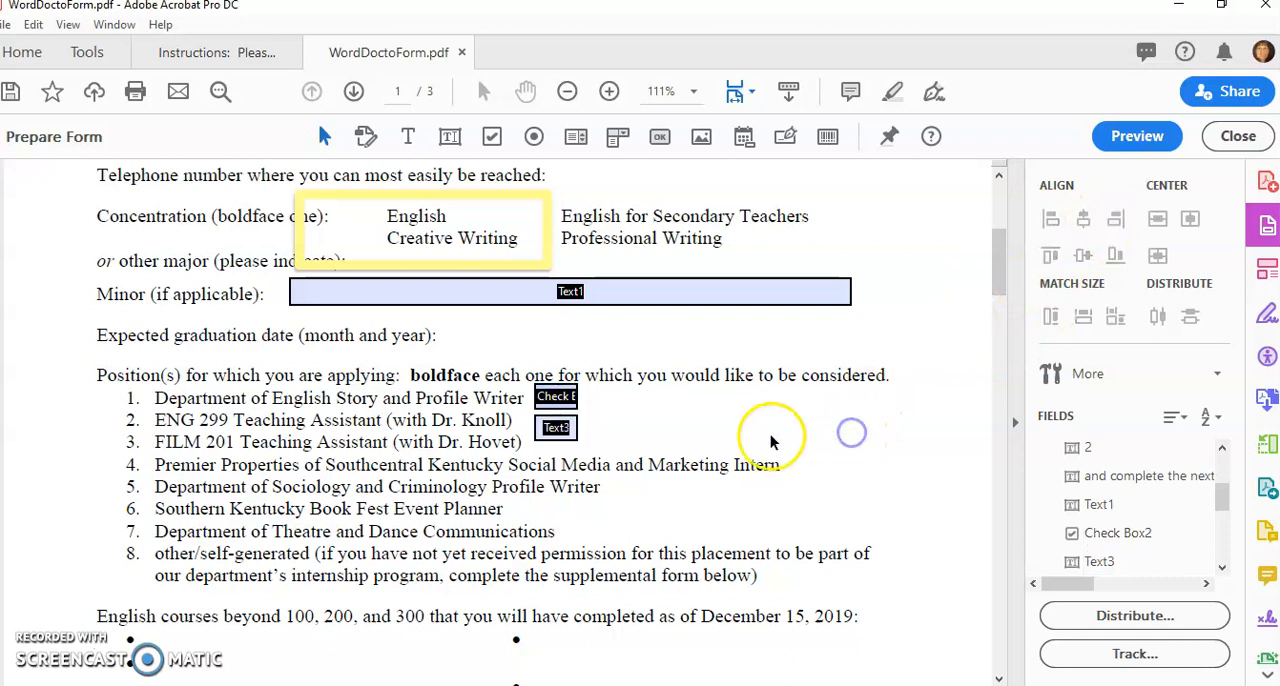
pyautogui.moveTo(560, 460)
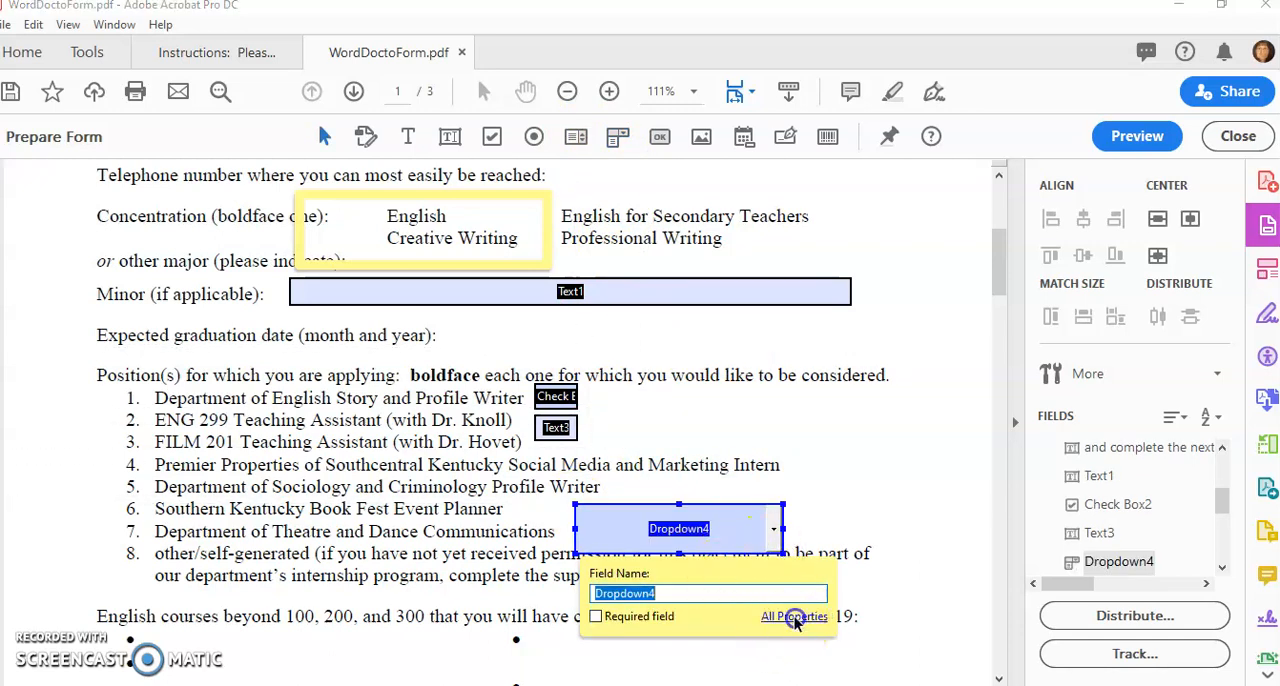
# In Dropdown4's Options, add the items apple, orange and 'PUll down for your choice'.
pyautogui.click(794, 616)
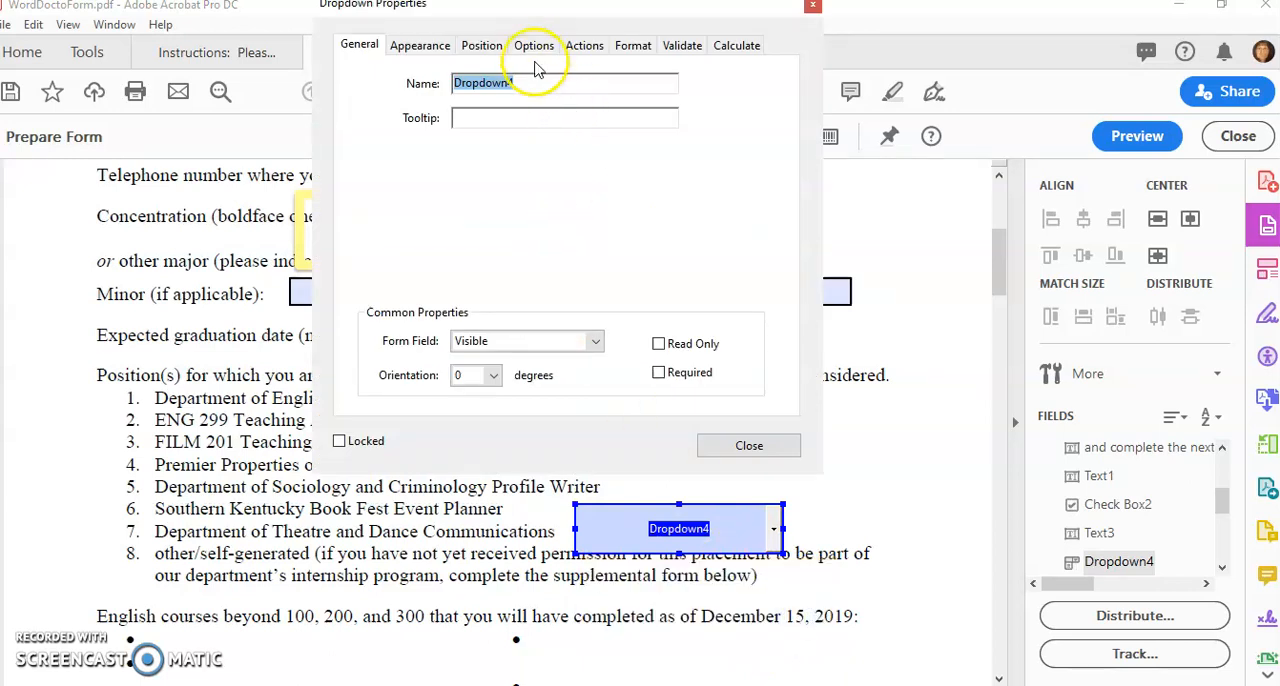
pyautogui.click(532, 44)
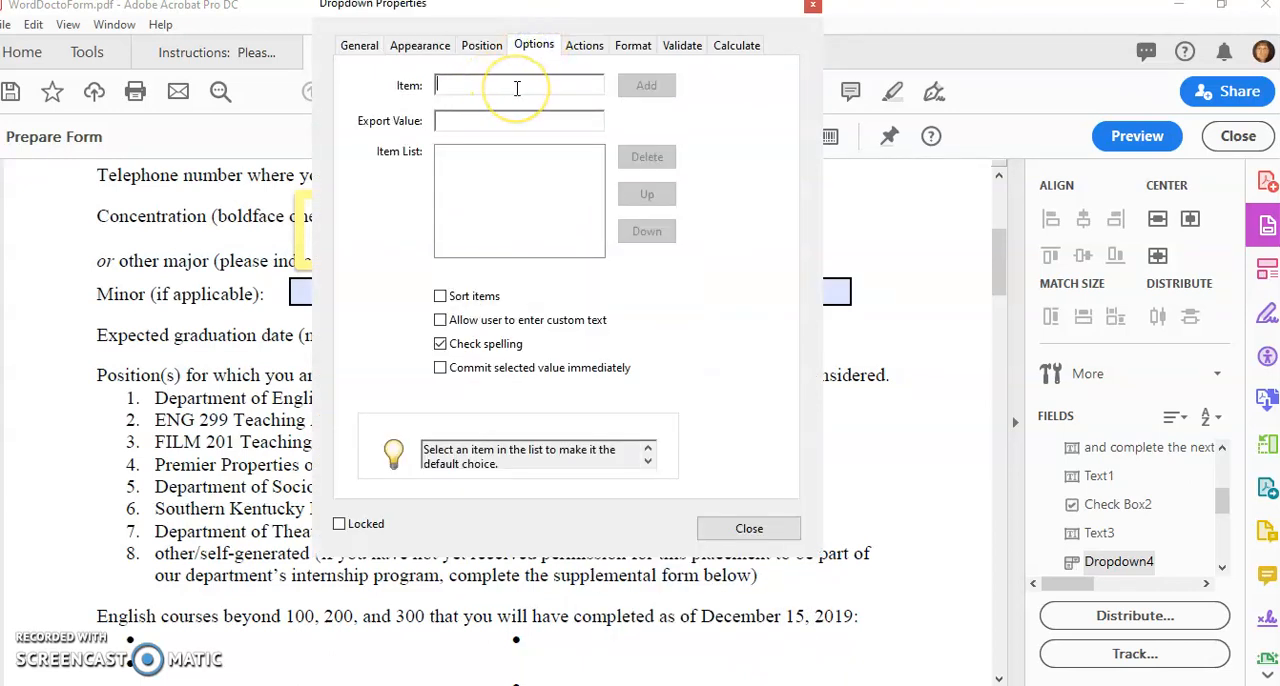
pyautogui.write('apple')
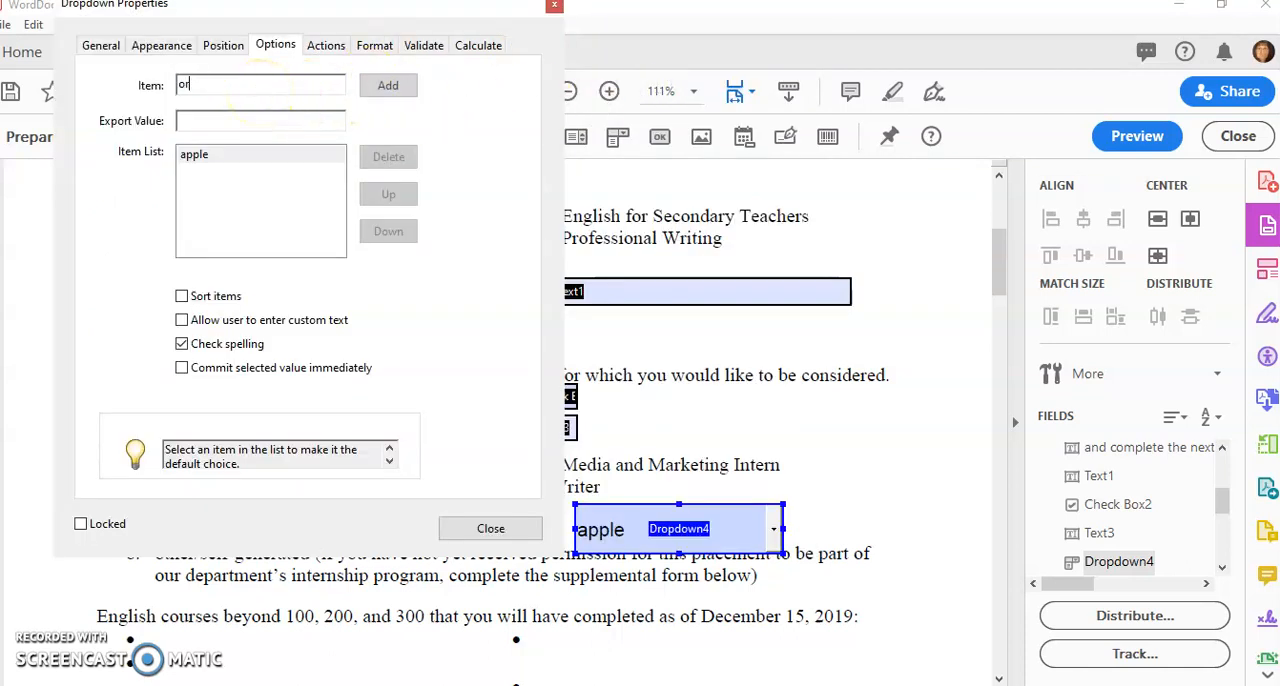
pyautogui.click(388, 84)
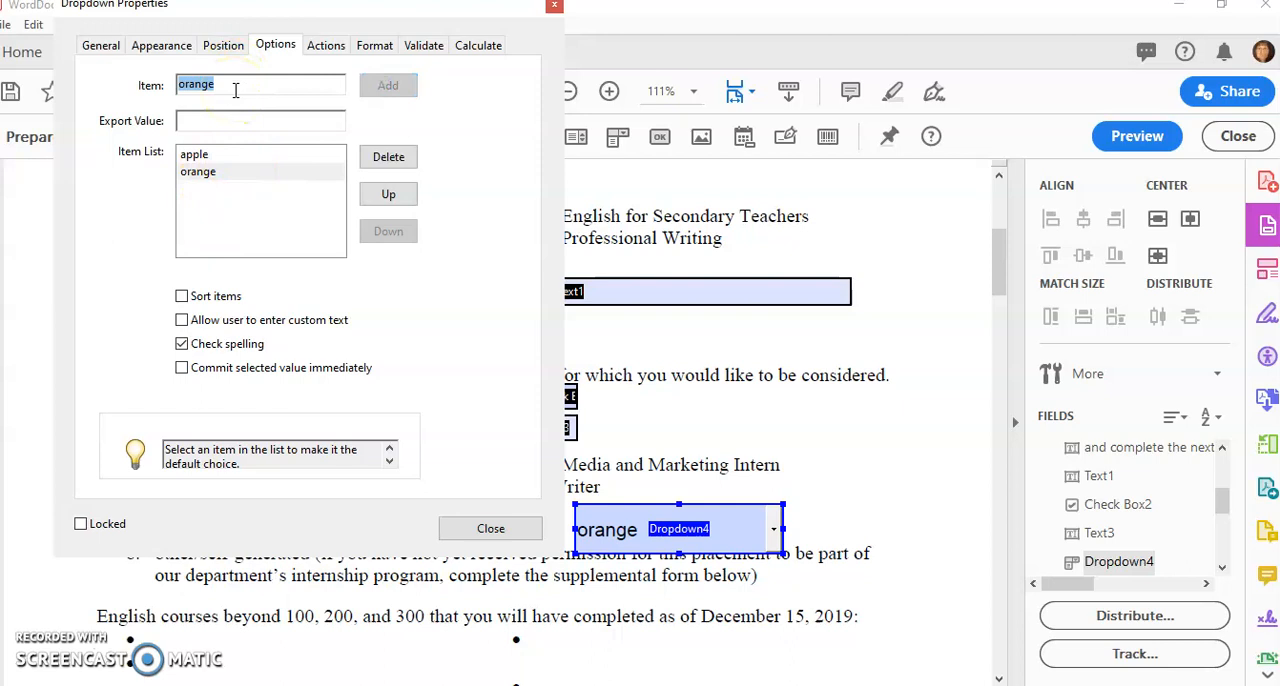
pyautogui.write('PUll down for your c')
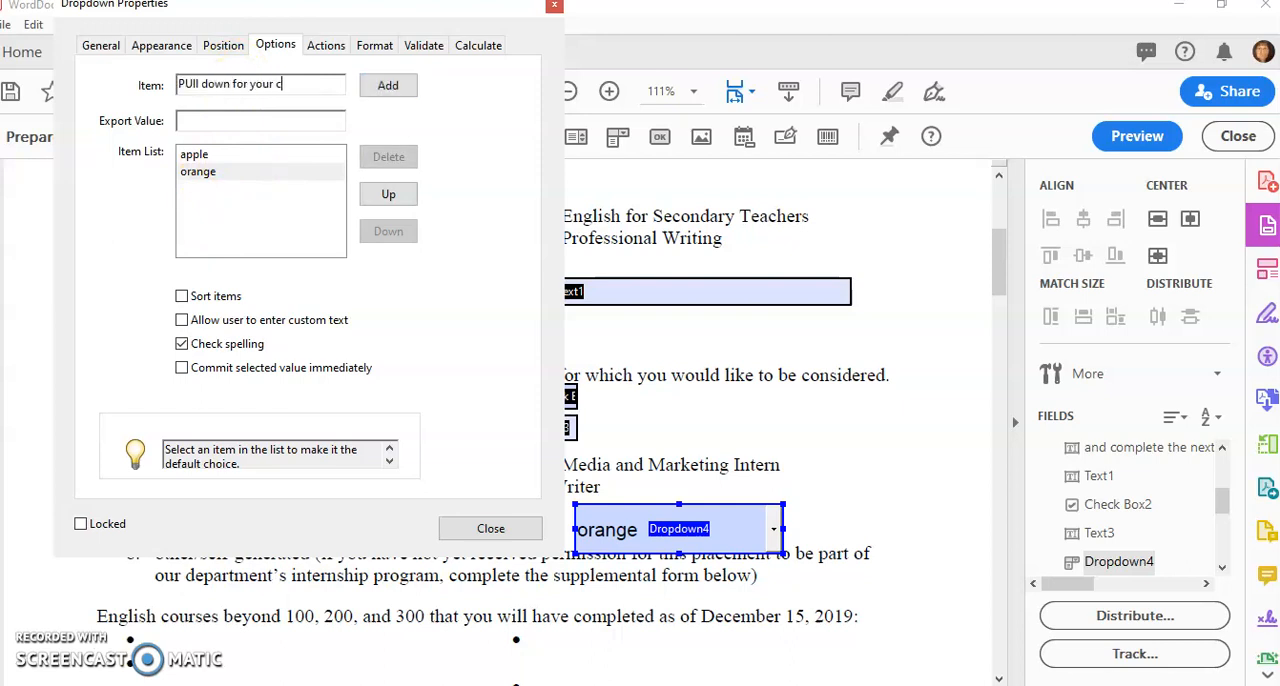
pyautogui.write('hoice')
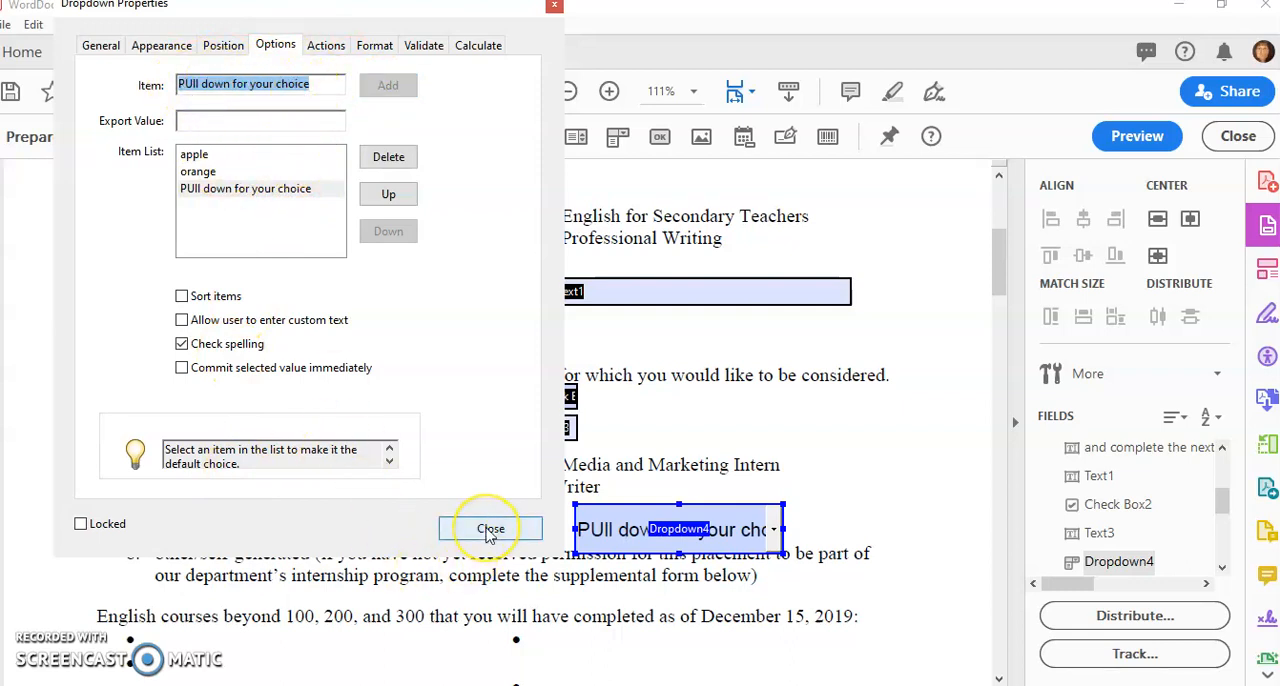
pyautogui.click(490, 528)
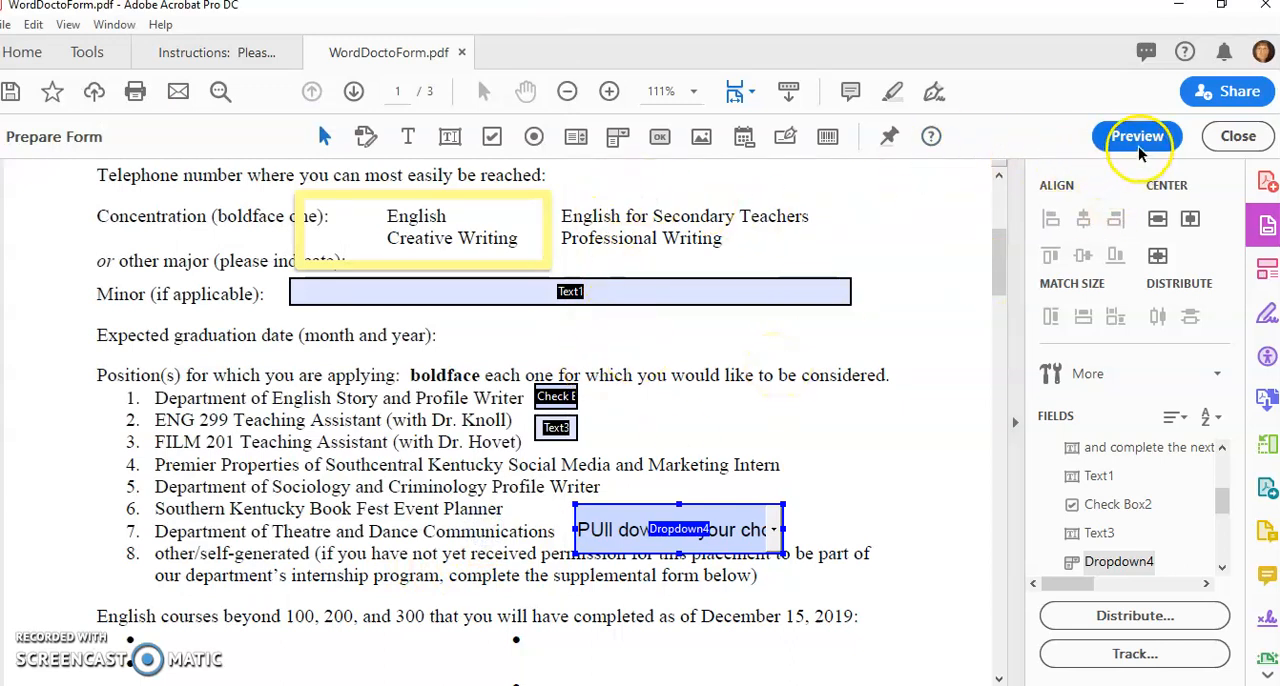
# Preview the form and pick orange, then apple, in the Theatre and Dance dropdown.
pyautogui.click(1136, 136)
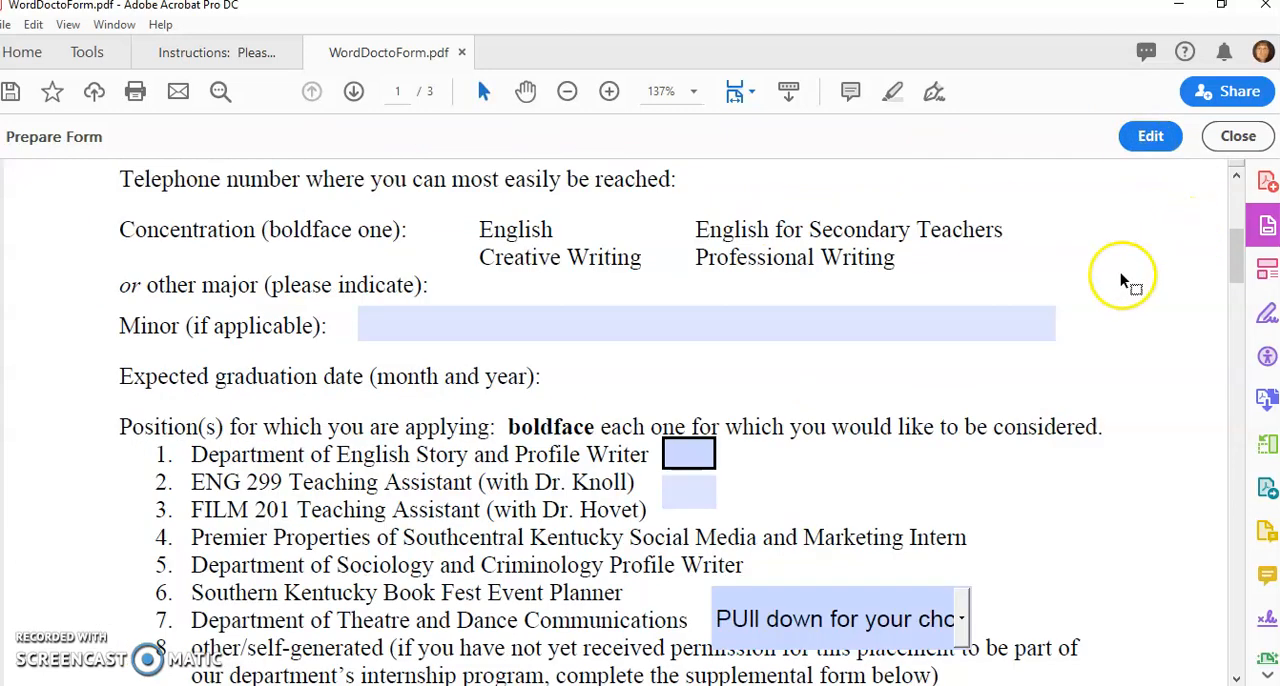
pyautogui.click(688, 454)
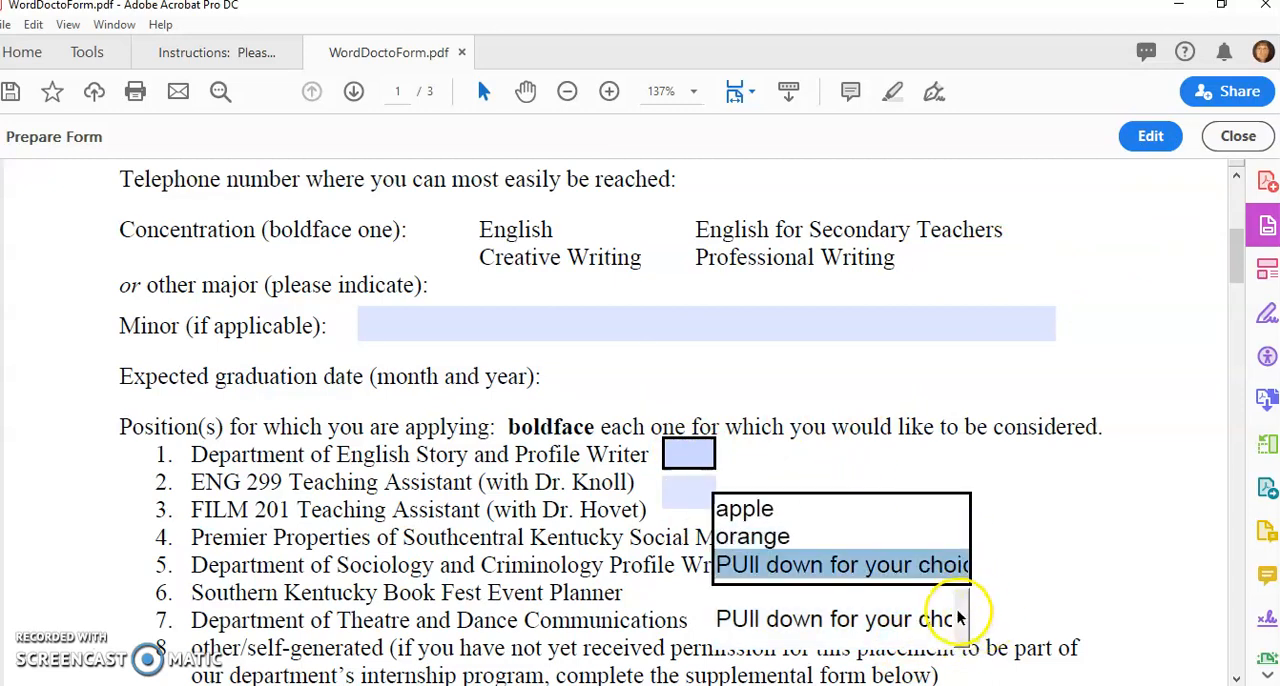
pyautogui.click(752, 536)
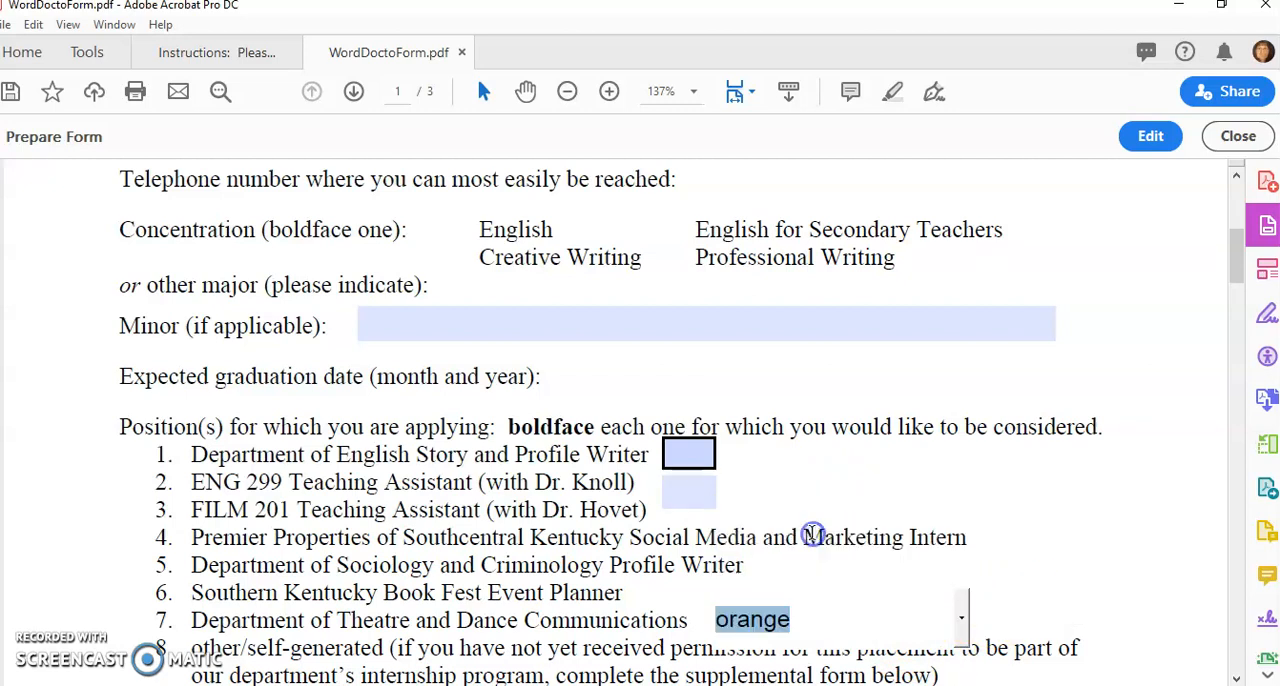
pyautogui.click(960, 620)
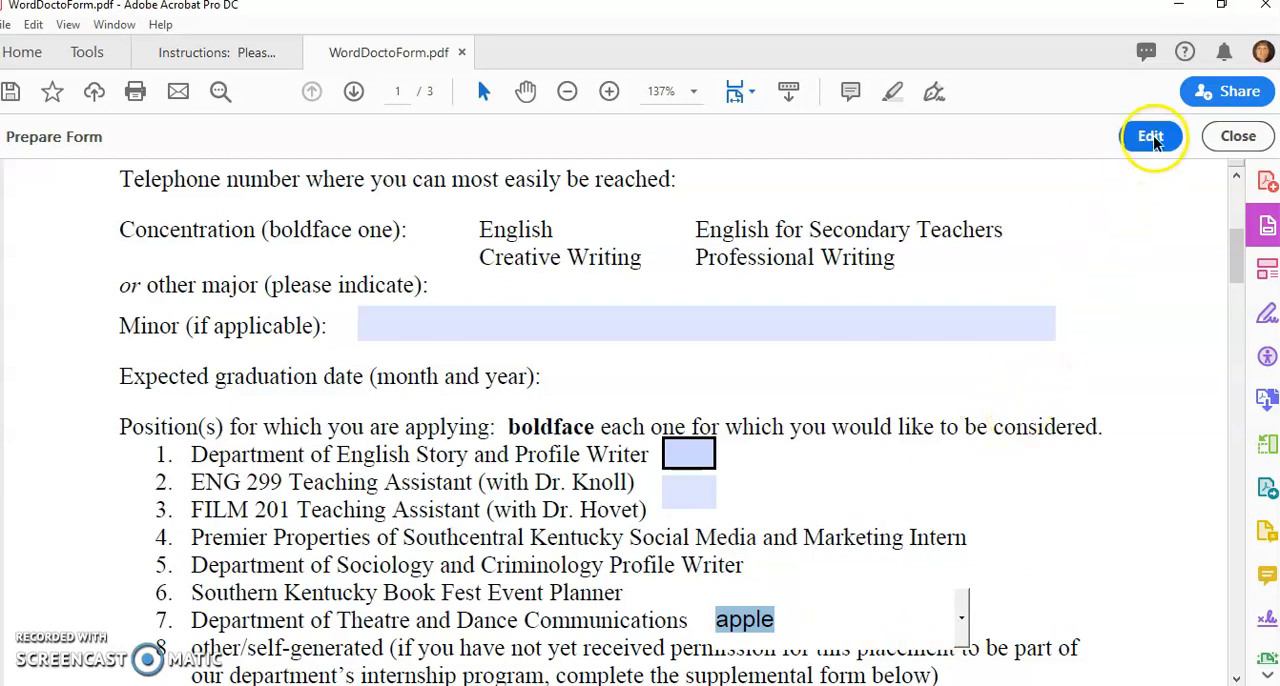
# Return to form editing and widen the dropdown field.
pyautogui.click(1150, 136)
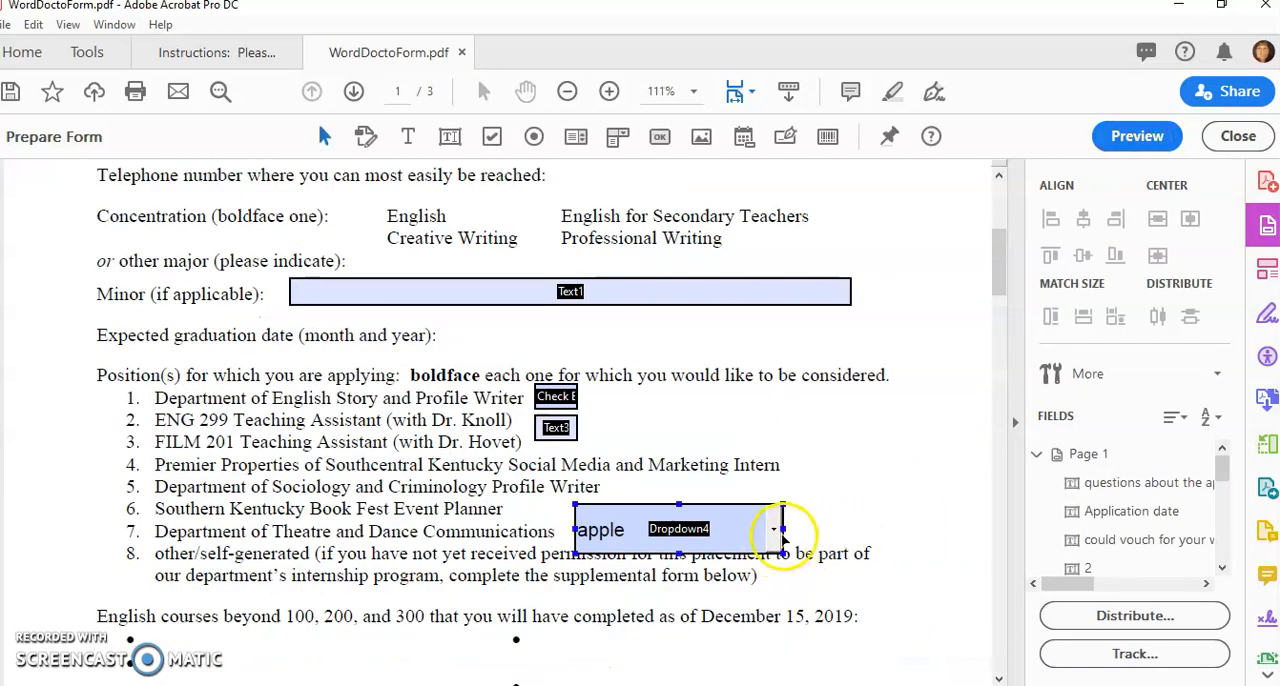
pyautogui.moveTo(784, 528); pyautogui.dragTo(870, 528)
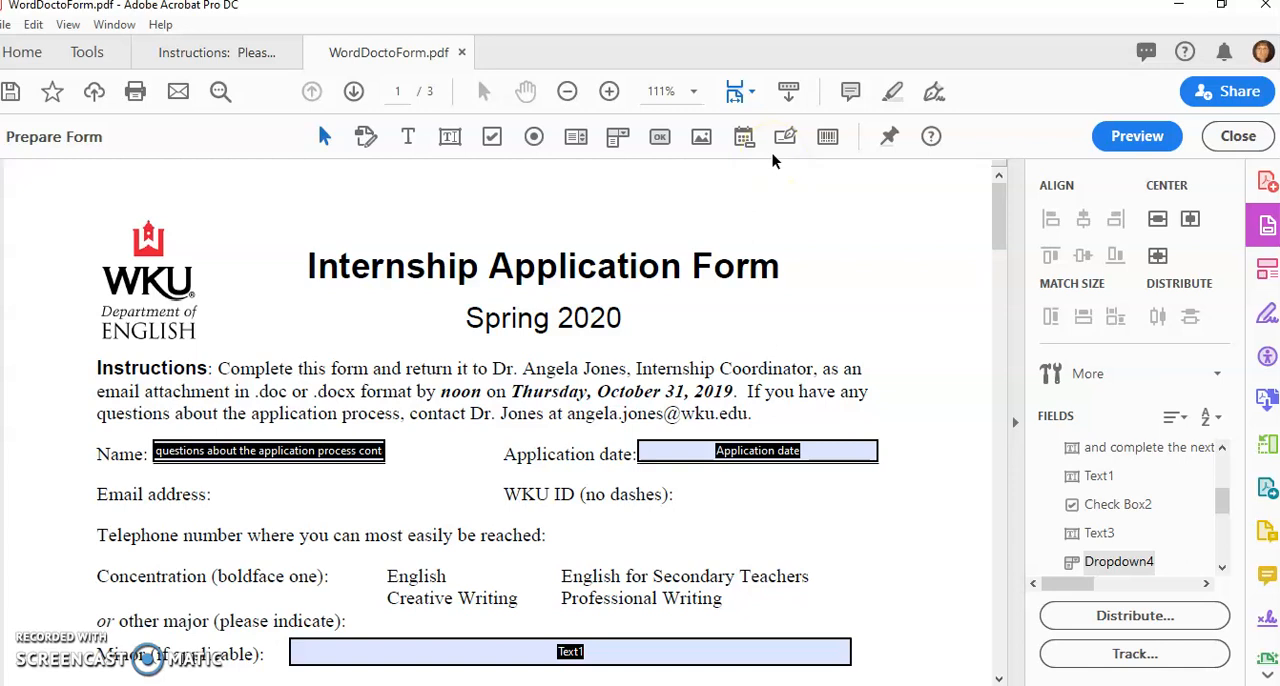
pyautogui.moveTo(1136, 136)
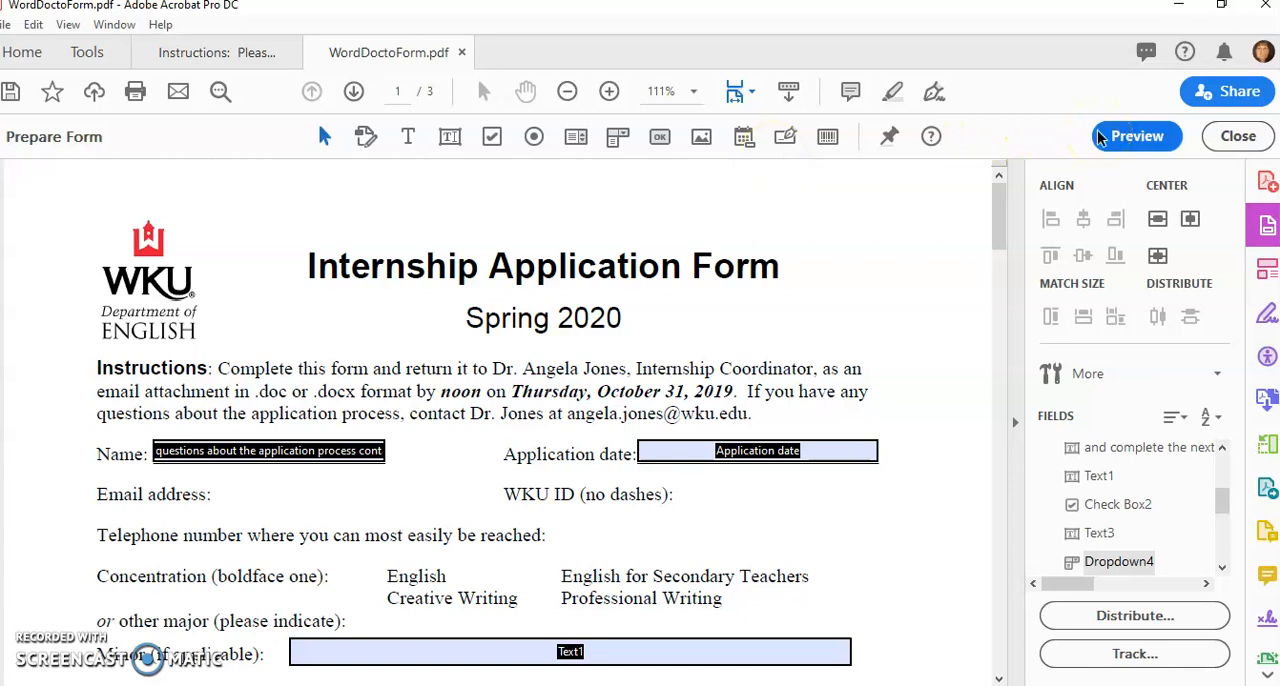